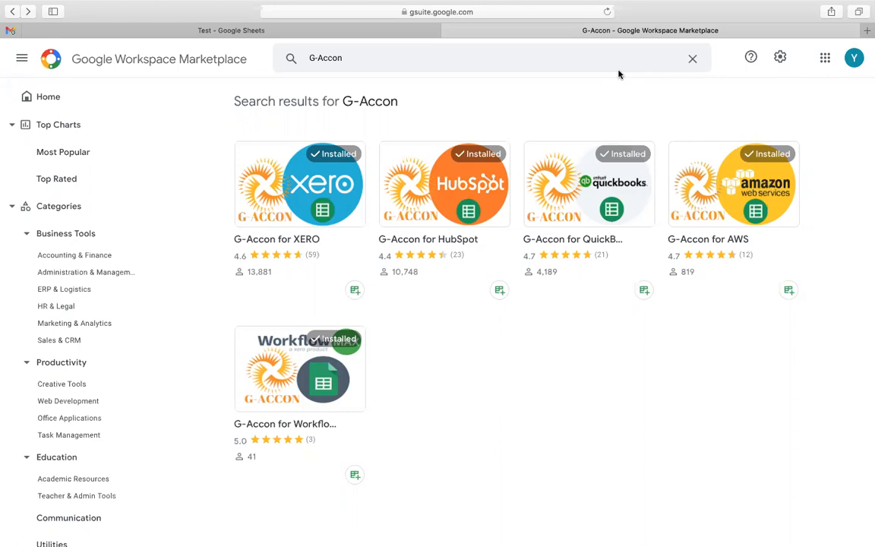
{"action": "mouse_move", "coordinate": [471, 17]}
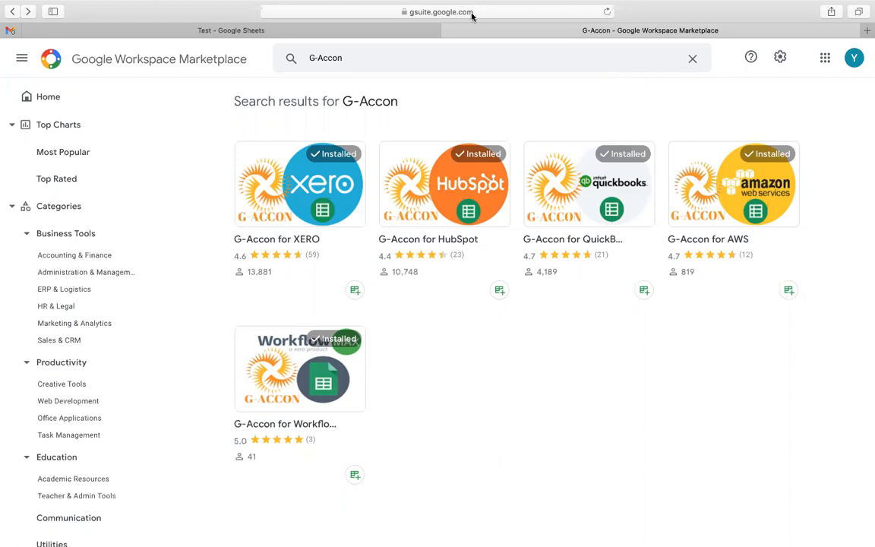
{"action": "mouse_move", "coordinate": [296, 327]}
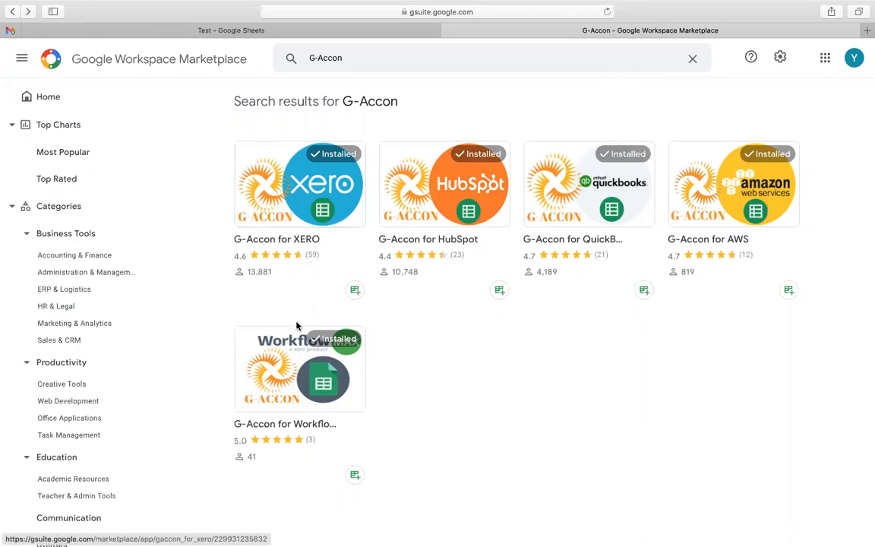
{"action": "mouse_move", "coordinate": [299, 366]}
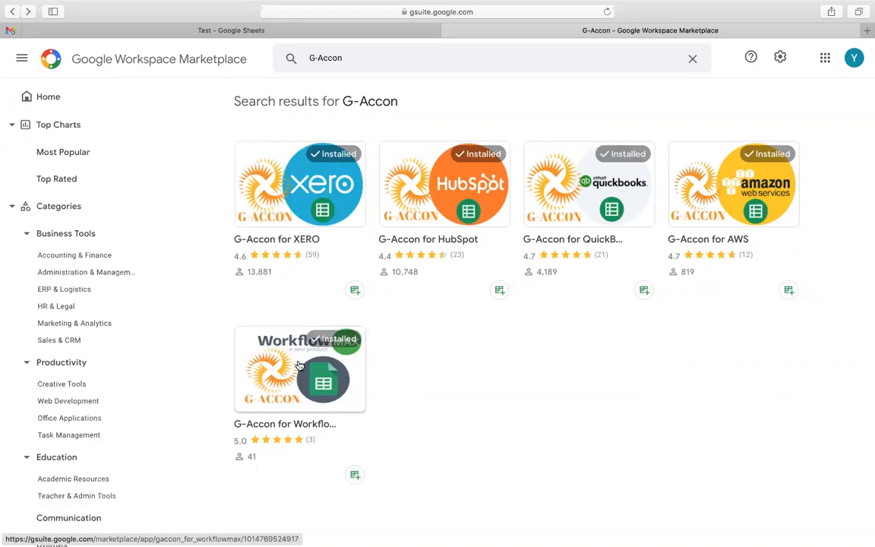
{"action": "mouse_move", "coordinate": [298, 366]}
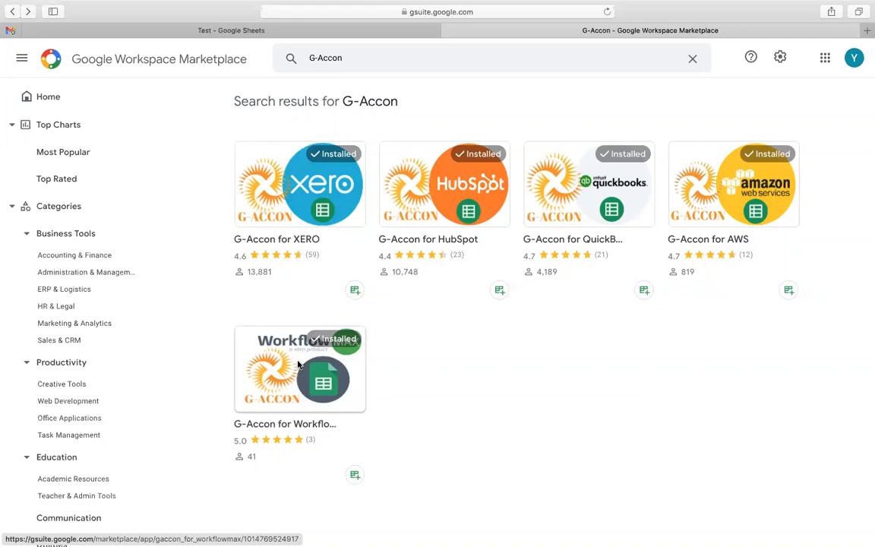
Step: Show the G-Accon for WorkflowMax listing page from the Marketplace search results
{"action": "left_click", "coordinate": [299, 370]}
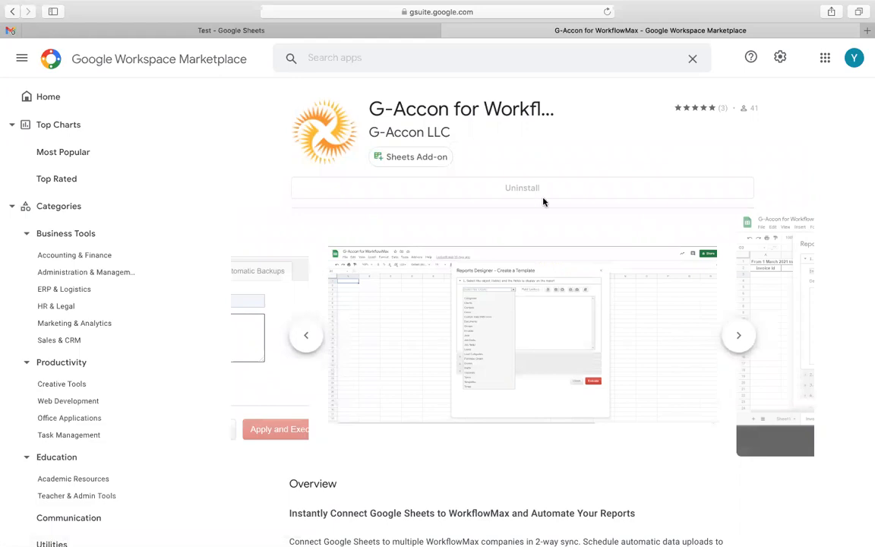
{"action": "mouse_move", "coordinate": [583, 161]}
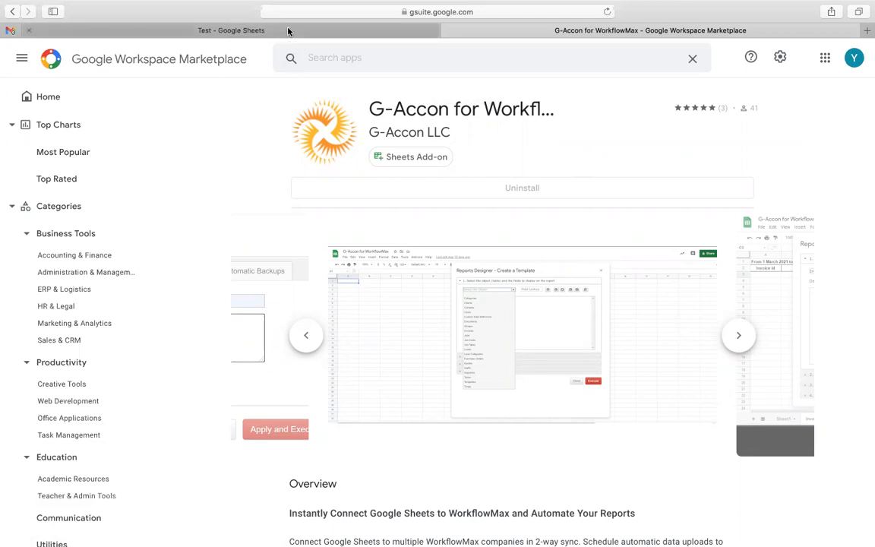
Step: Return to the Test spreadsheet and show the installed add-ons list
{"action": "left_click", "coordinate": [231, 30]}
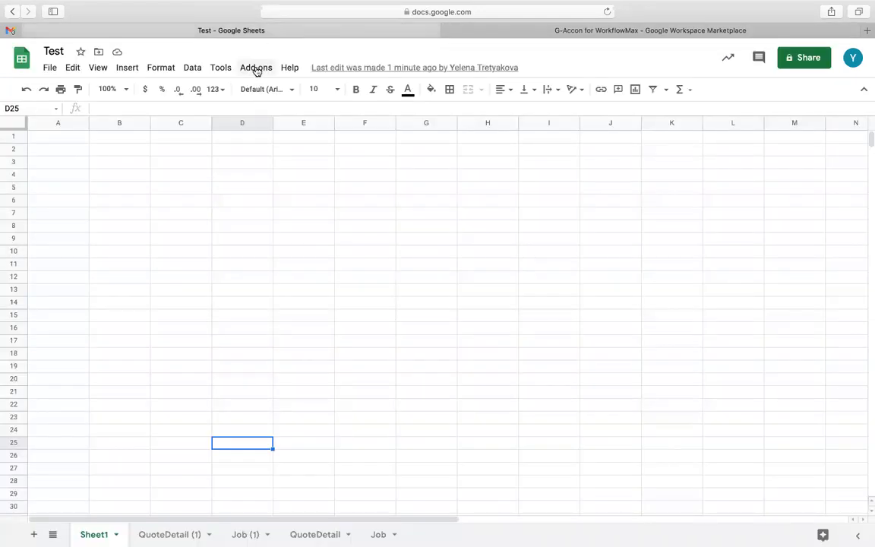
{"action": "left_click", "coordinate": [255, 67]}
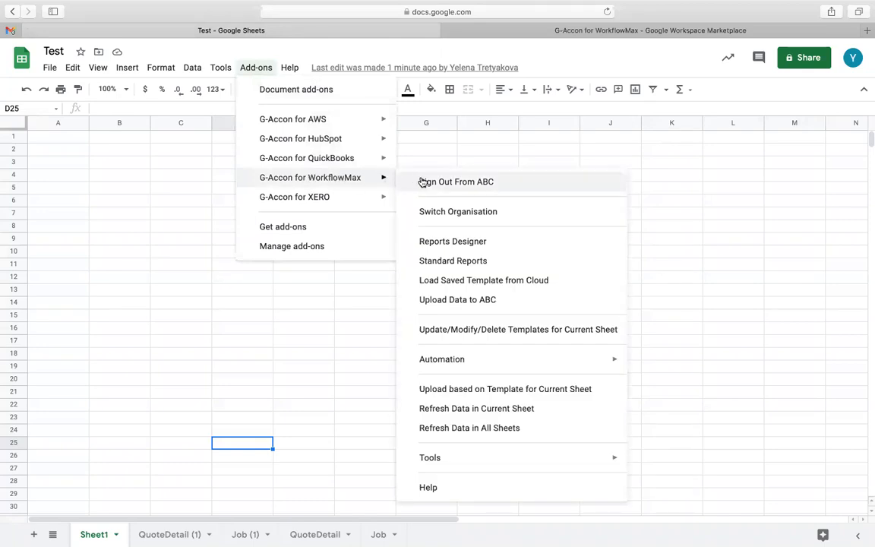
{"action": "mouse_move", "coordinate": [463, 249]}
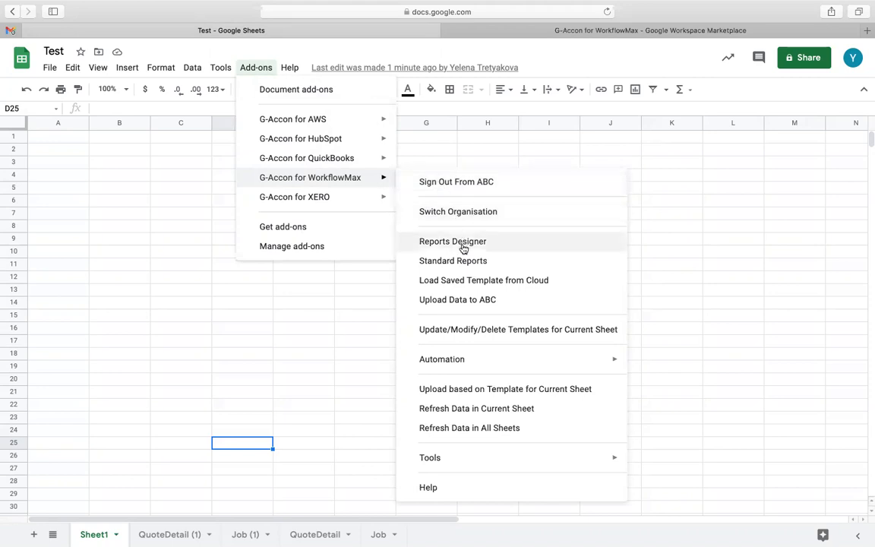
{"action": "mouse_move", "coordinate": [468, 261]}
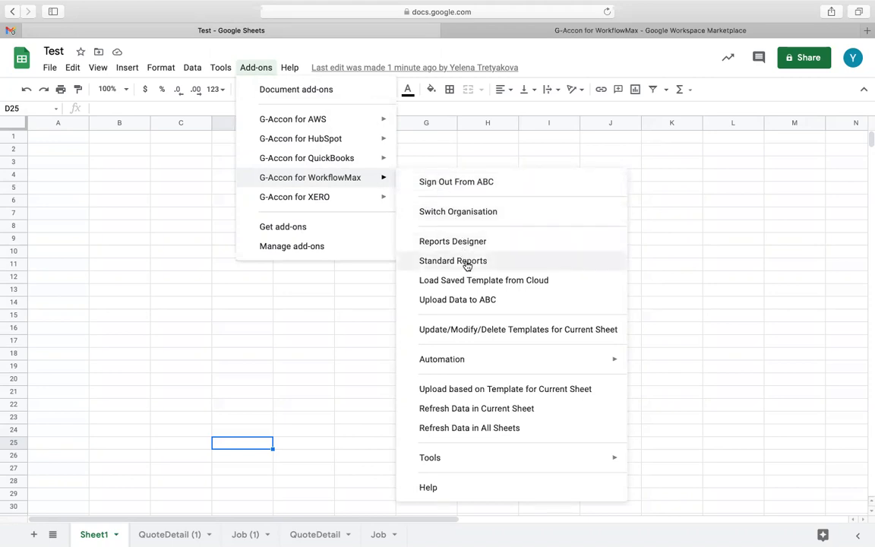
Step: Run the Quote Detail standard report, filling a new QuoteDetail (2) sheet with four March 2021 quotes
{"action": "left_click", "coordinate": [453, 261]}
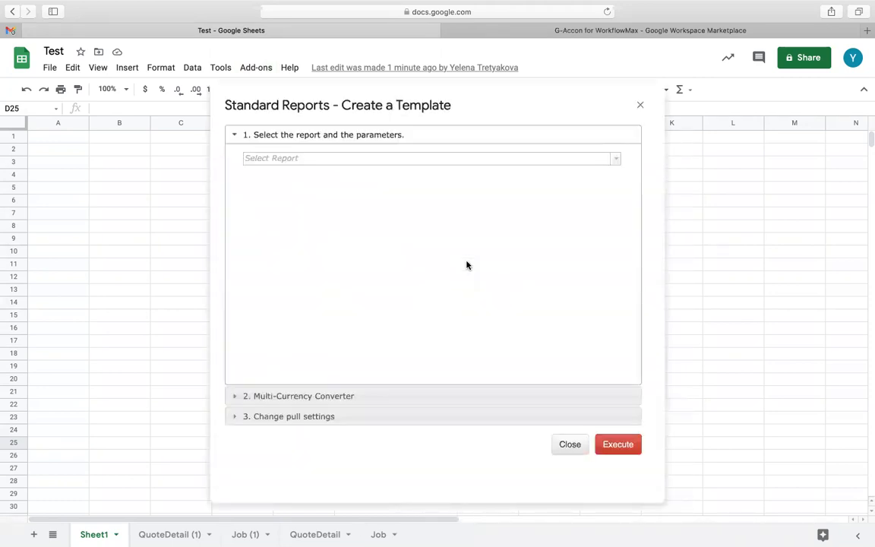
{"action": "left_click", "coordinate": [615, 158]}
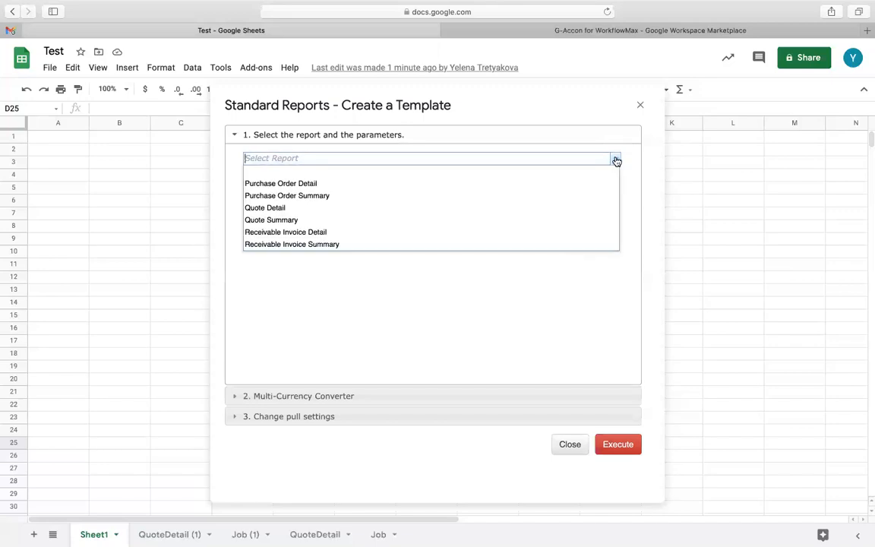
{"action": "mouse_move", "coordinate": [513, 173]}
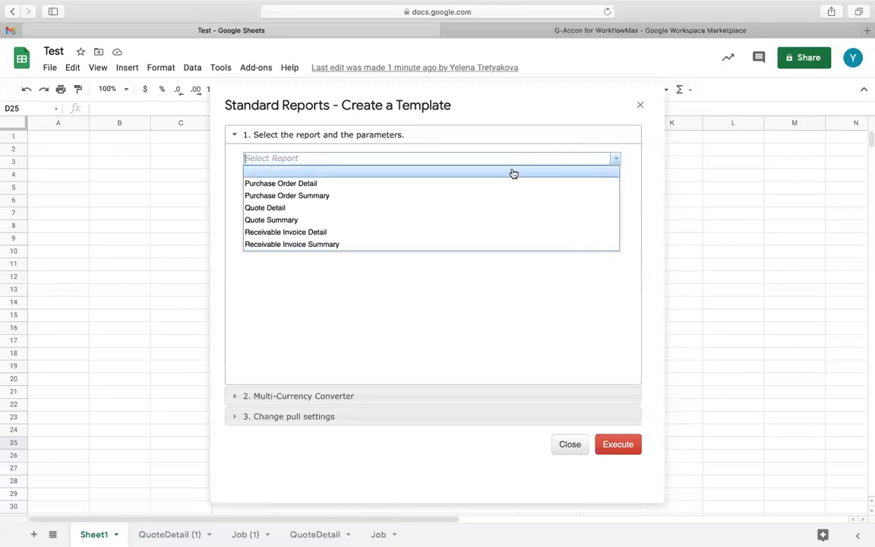
{"action": "mouse_move", "coordinate": [483, 182]}
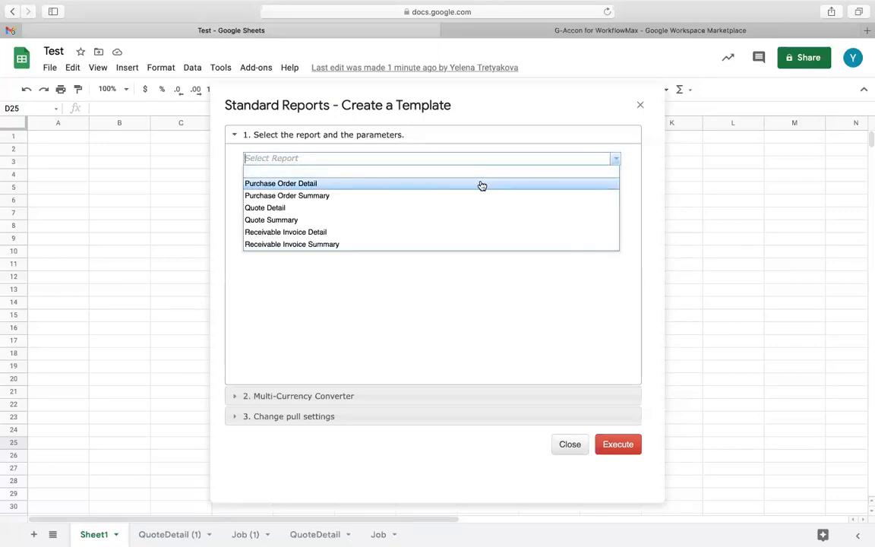
{"action": "mouse_move", "coordinate": [465, 206]}
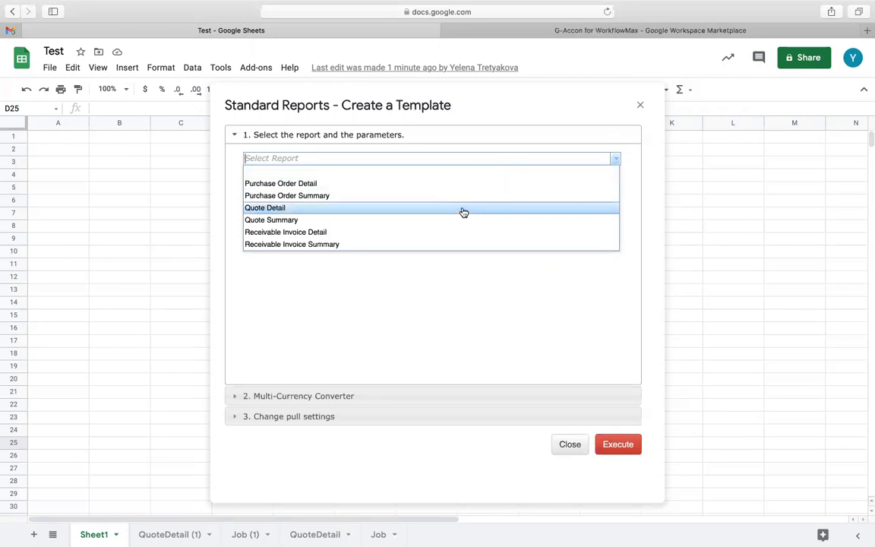
{"action": "left_click", "coordinate": [264, 206]}
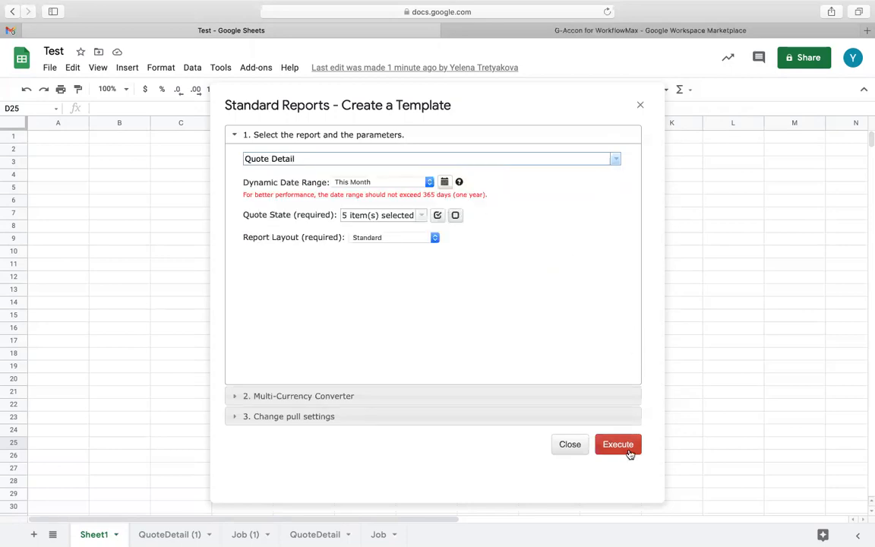
{"action": "left_click", "coordinate": [616, 443]}
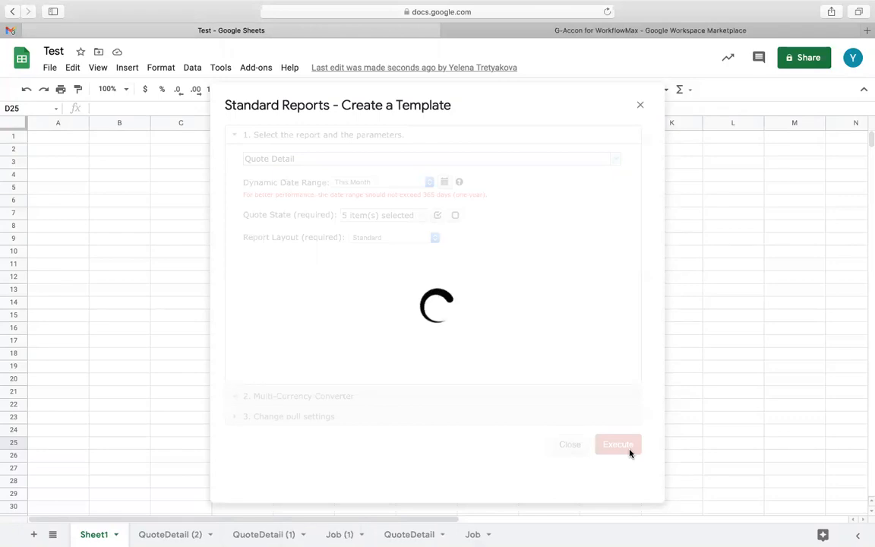
{"action": "left_click", "coordinate": [616, 444]}
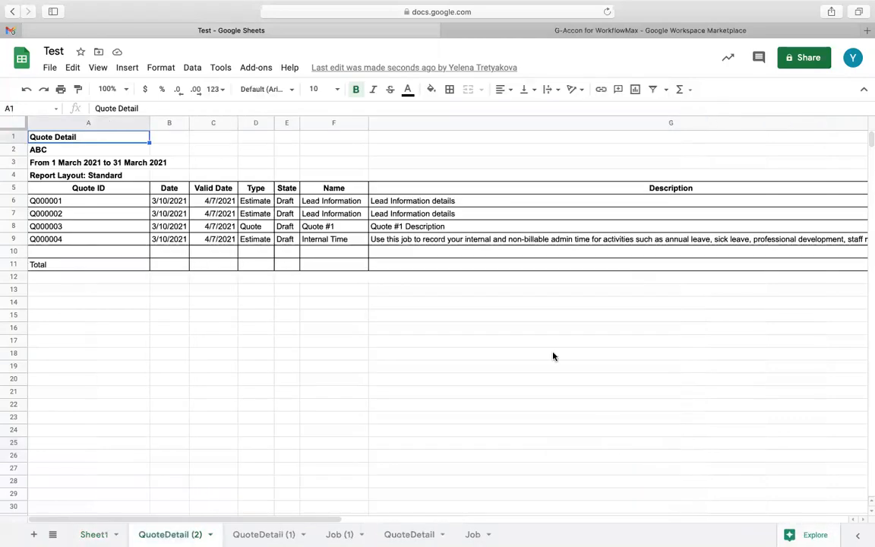
Step: Show the installed add-ons list over the QuoteDetail (2) sheet
{"action": "left_click", "coordinate": [255, 67]}
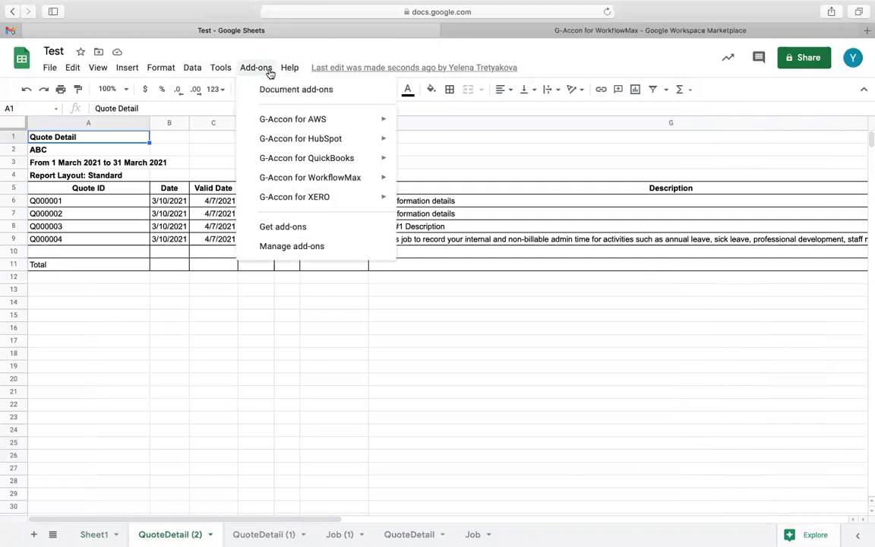
{"action": "mouse_move", "coordinate": [310, 176]}
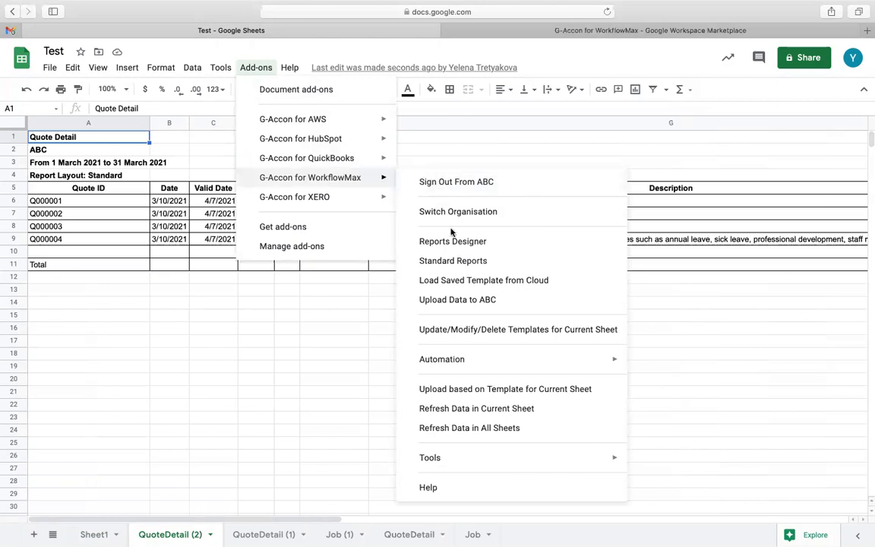
{"action": "mouse_move", "coordinate": [452, 242]}
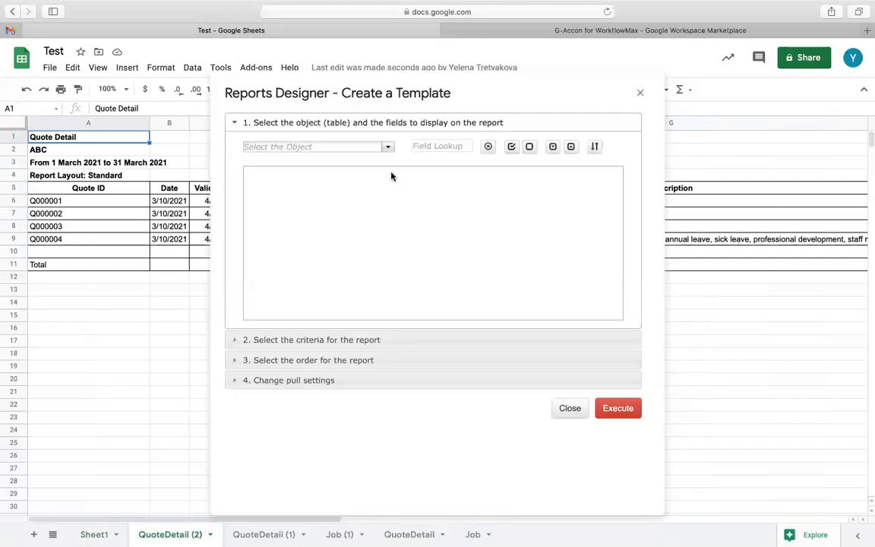
Step: Build a Jobs report in Reports Designer and execute it into a new Job (2) sheet
{"action": "left_click", "coordinate": [312, 146]}
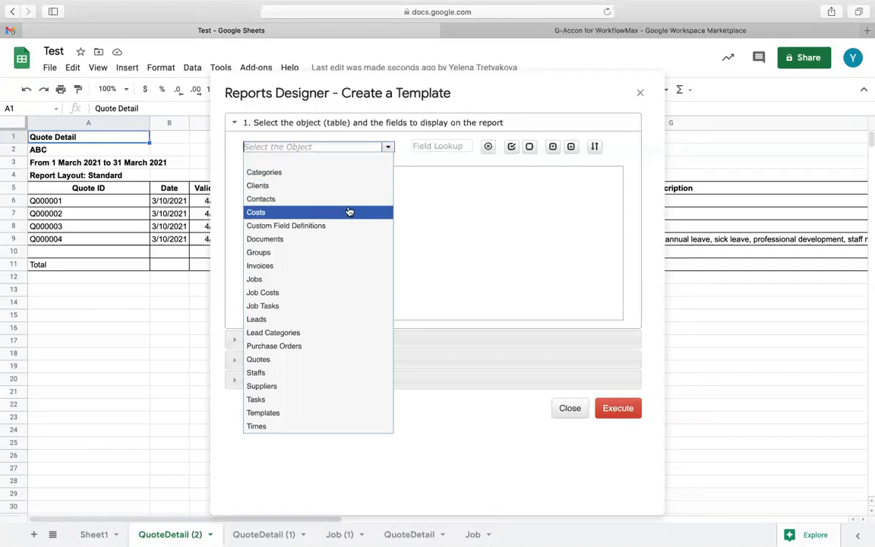
{"action": "left_click", "coordinate": [254, 279]}
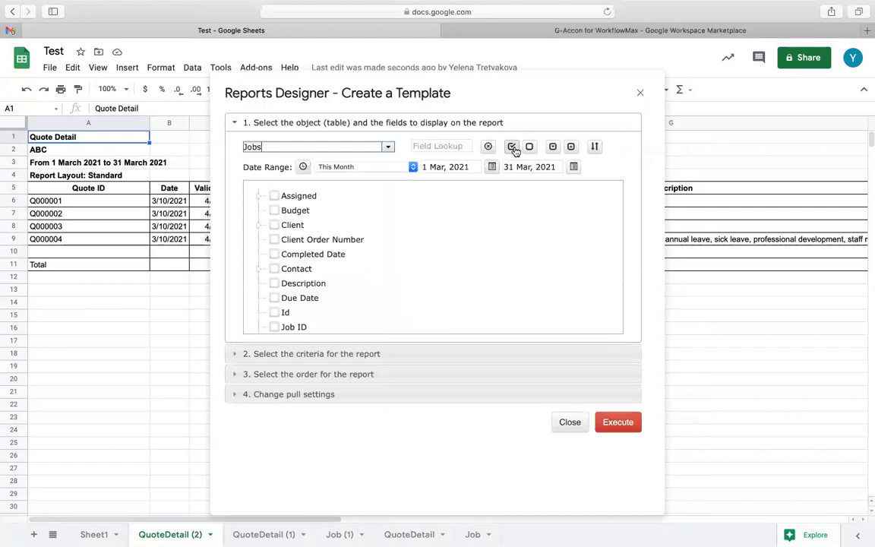
{"action": "left_click", "coordinate": [616, 423]}
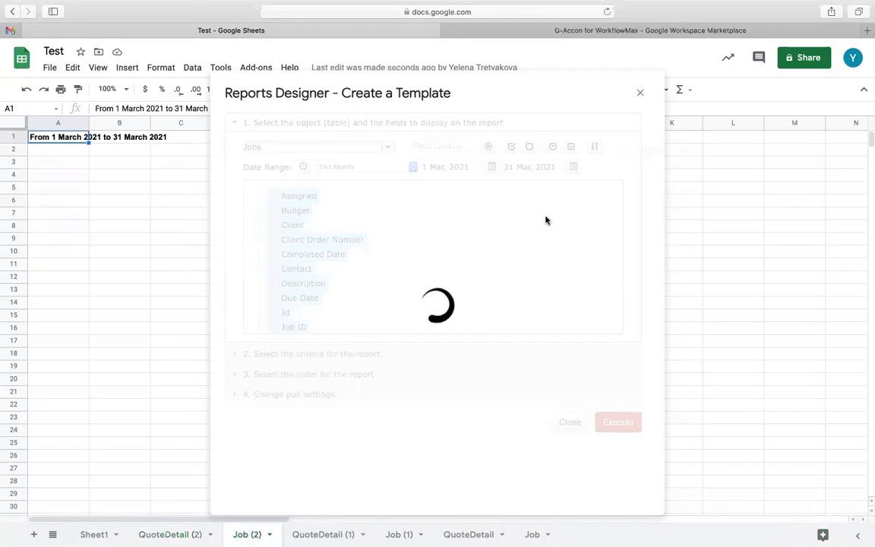
{"action": "left_click", "coordinate": [617, 422]}
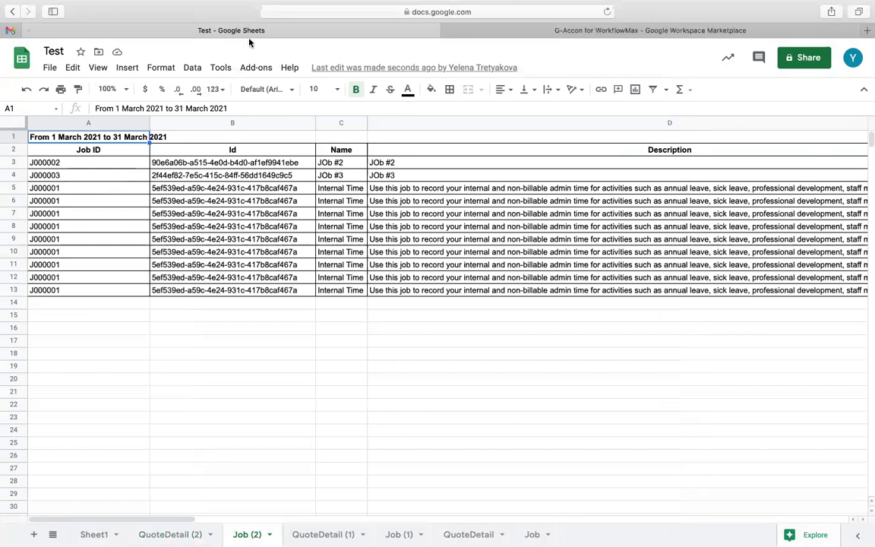
{"action": "left_click", "coordinate": [255, 67]}
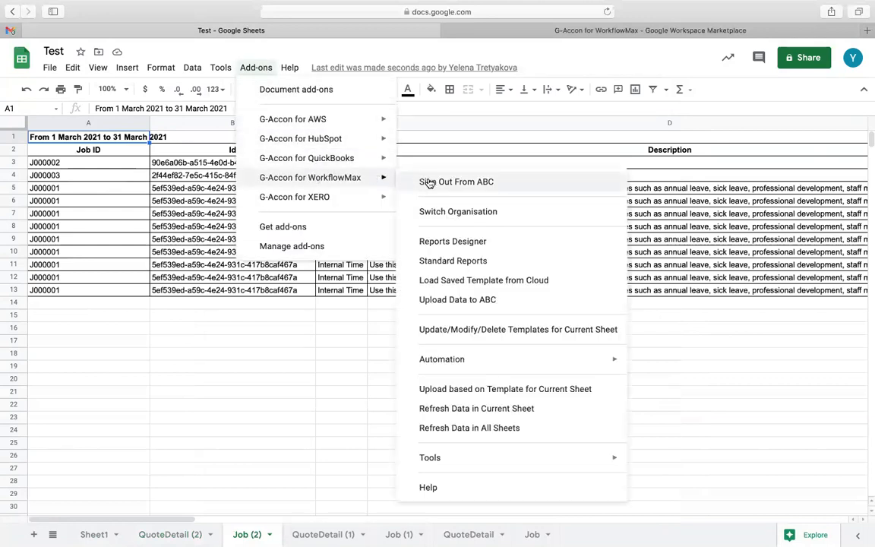
{"action": "mouse_move", "coordinate": [471, 280]}
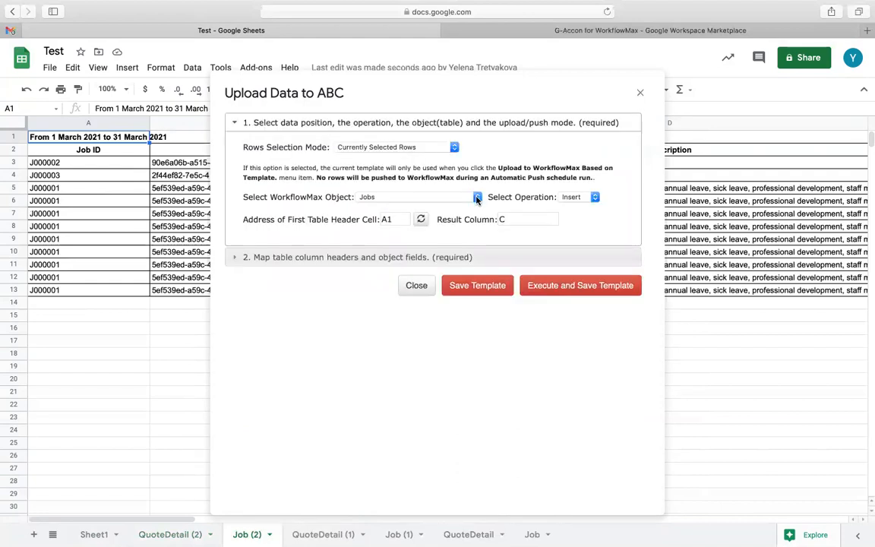
{"action": "left_click", "coordinate": [477, 198]}
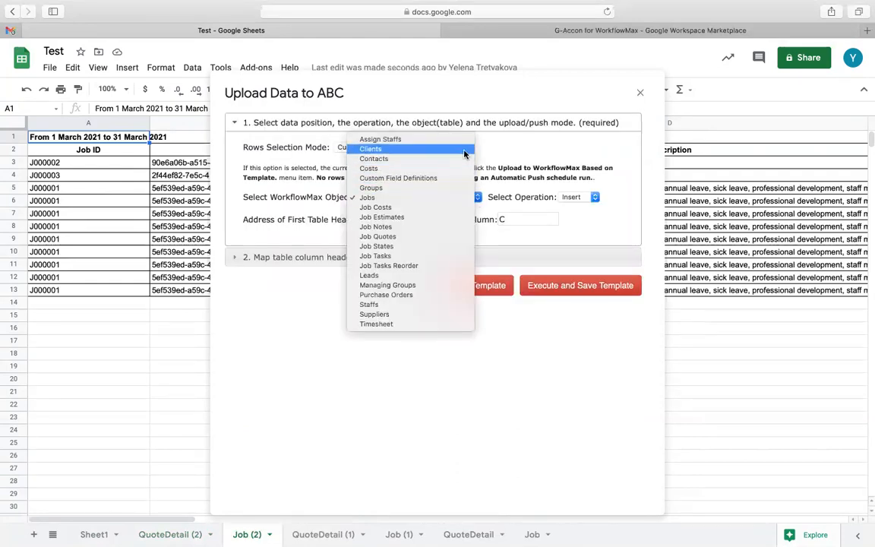
{"action": "mouse_move", "coordinate": [479, 229]}
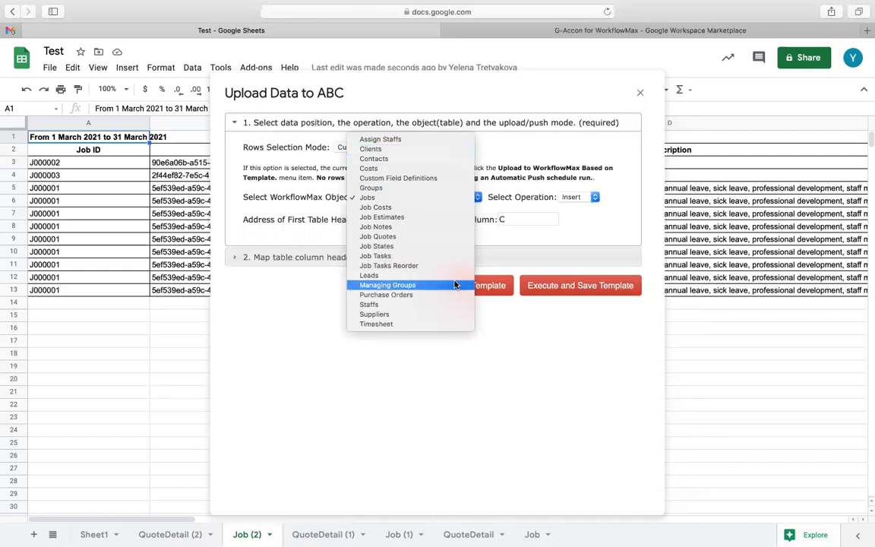
{"action": "mouse_move", "coordinate": [630, 91]}
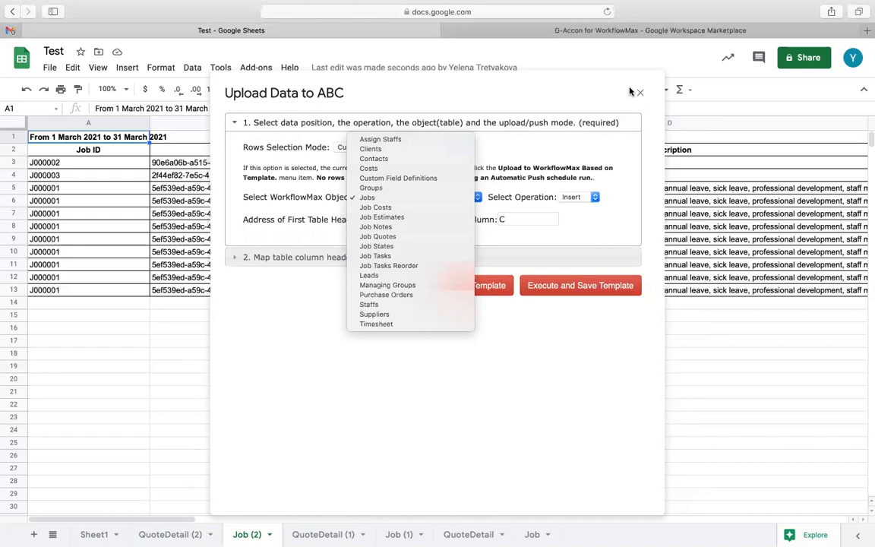
{"action": "left_click", "coordinate": [637, 93]}
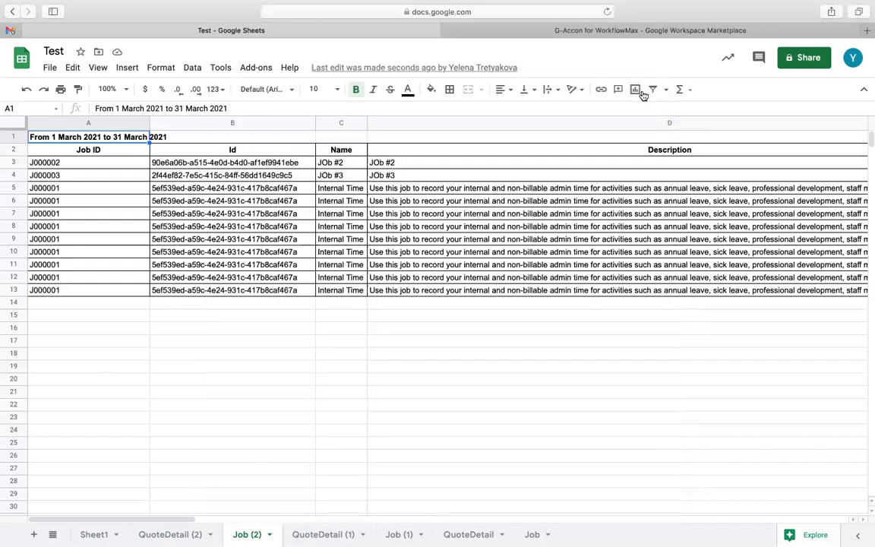
Step: Show the G-Accon add-on commands over the Job (2) sheet
{"action": "left_click", "coordinate": [256, 67]}
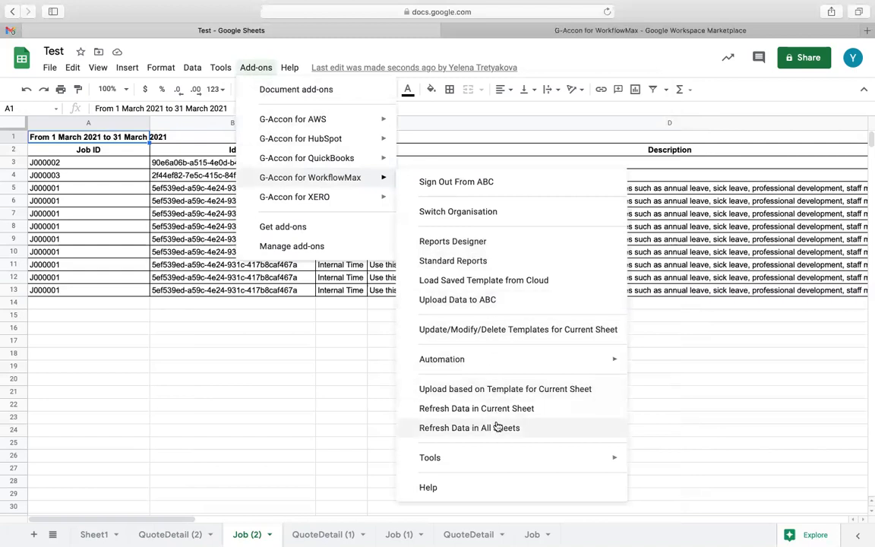
{"action": "mouse_move", "coordinate": [498, 429]}
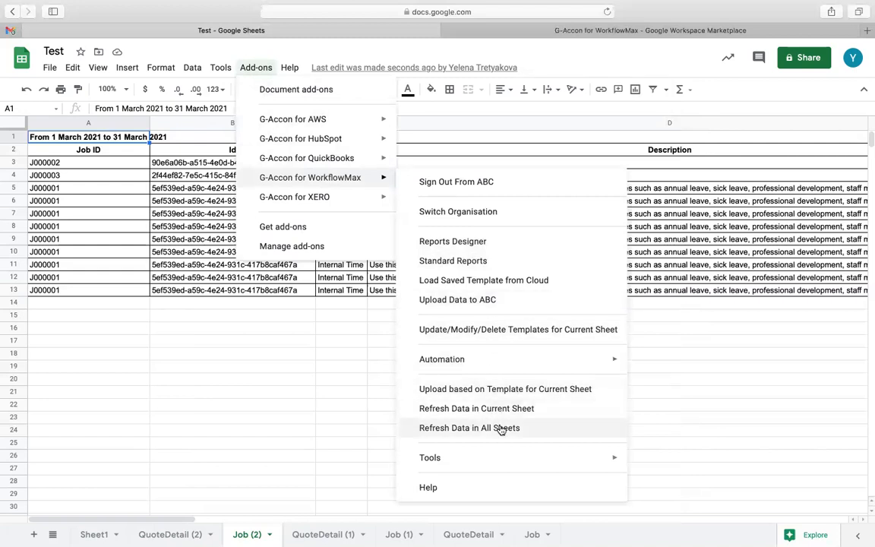
{"action": "mouse_move", "coordinate": [492, 358]}
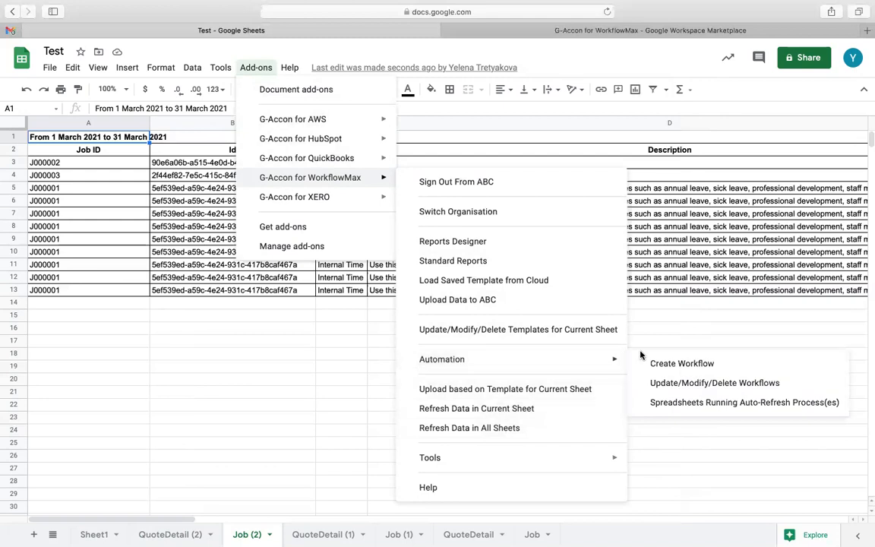
{"action": "mouse_move", "coordinate": [680, 363]}
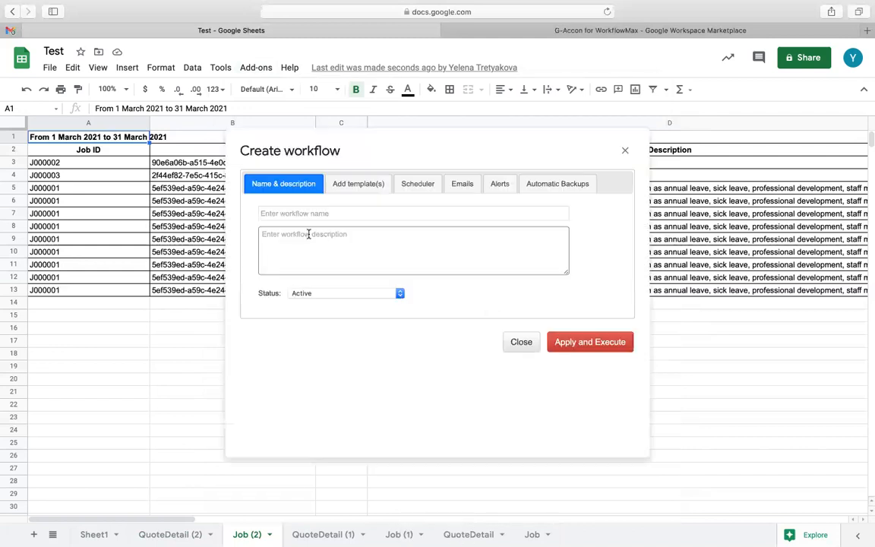
Step: Enter Test as workflow name and description, review templates, and choose a Monthly schedule
{"action": "type", "text": "Tes"}
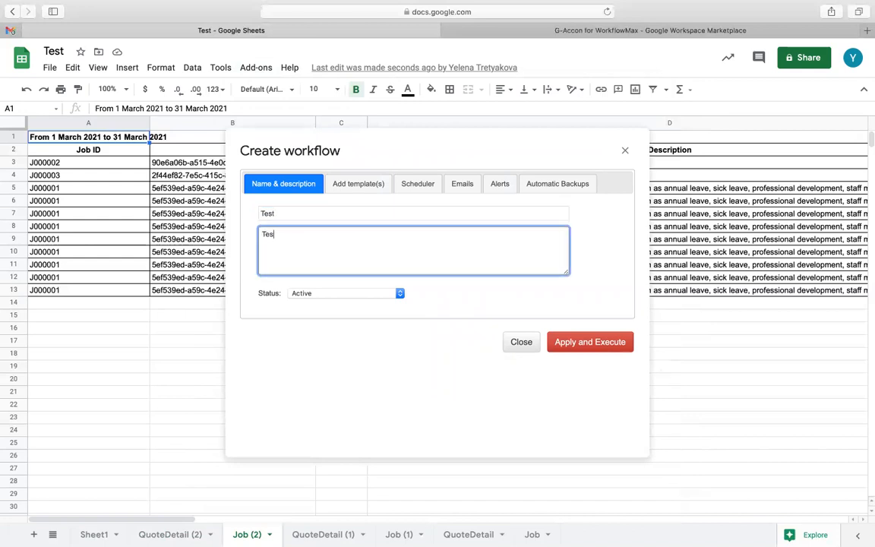
{"action": "left_click", "coordinate": [358, 182]}
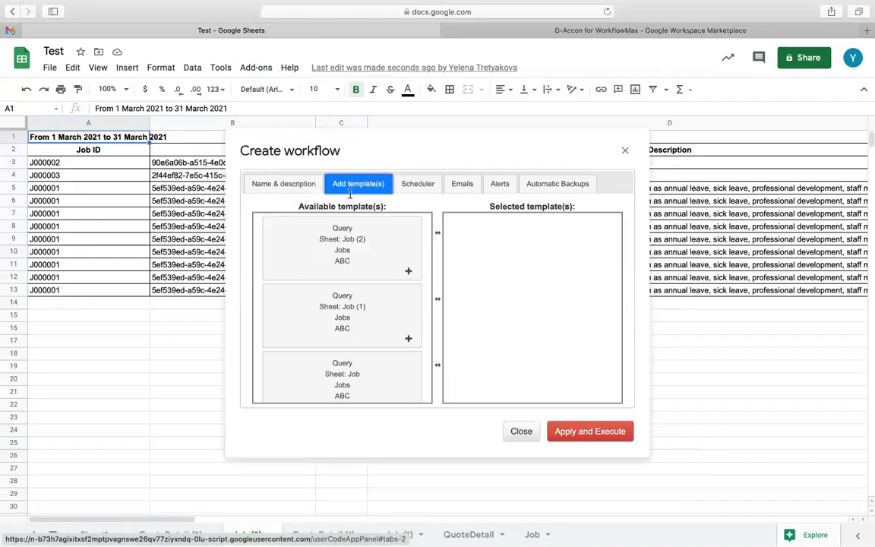
{"action": "left_click", "coordinate": [407, 271]}
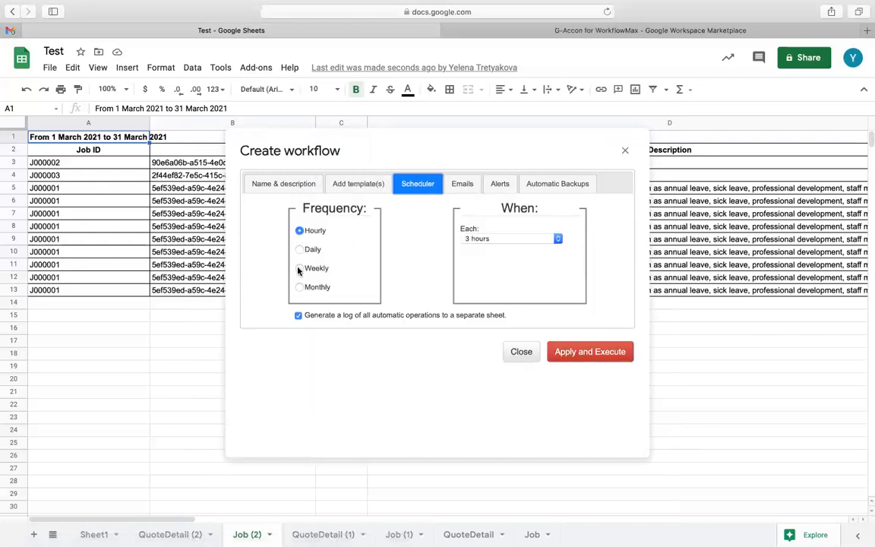
{"action": "left_click", "coordinate": [299, 287]}
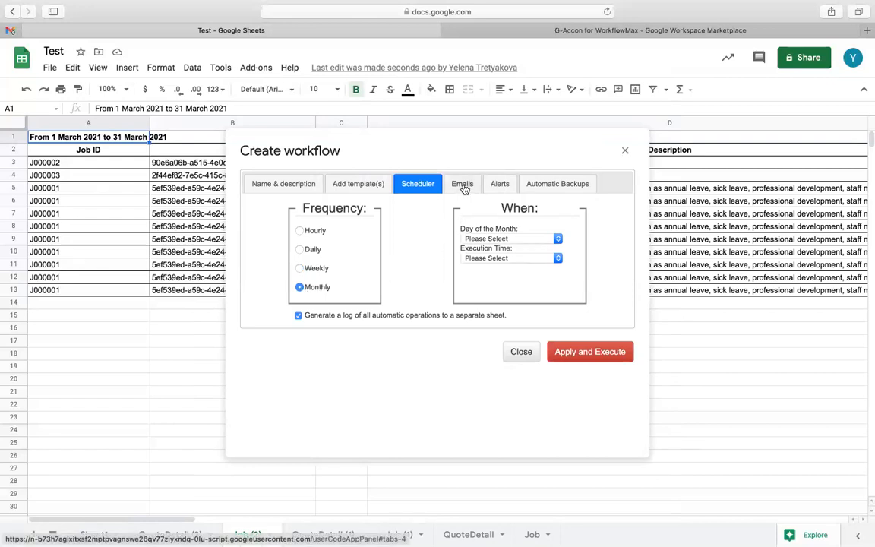
Step: Review the Emails settings and attachment formats, then show the Alerts settings
{"action": "left_click", "coordinate": [461, 182]}
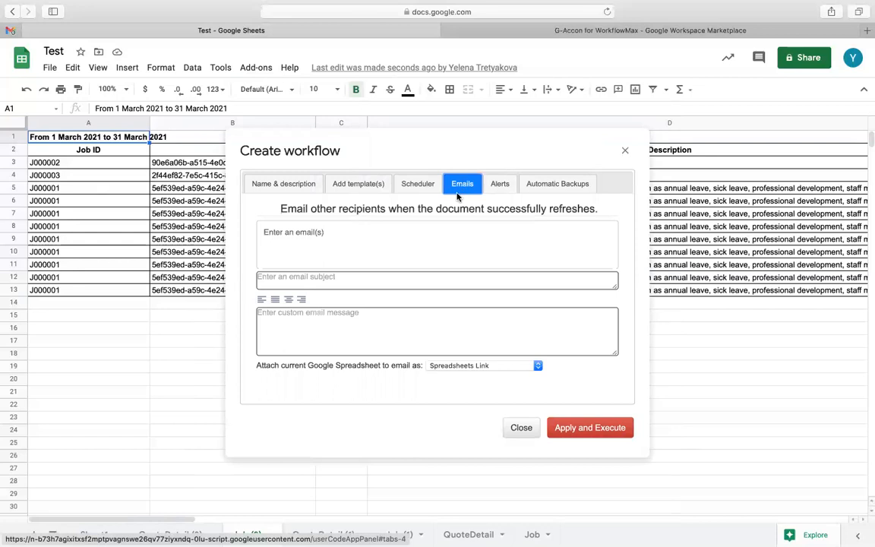
{"action": "mouse_move", "coordinate": [547, 361]}
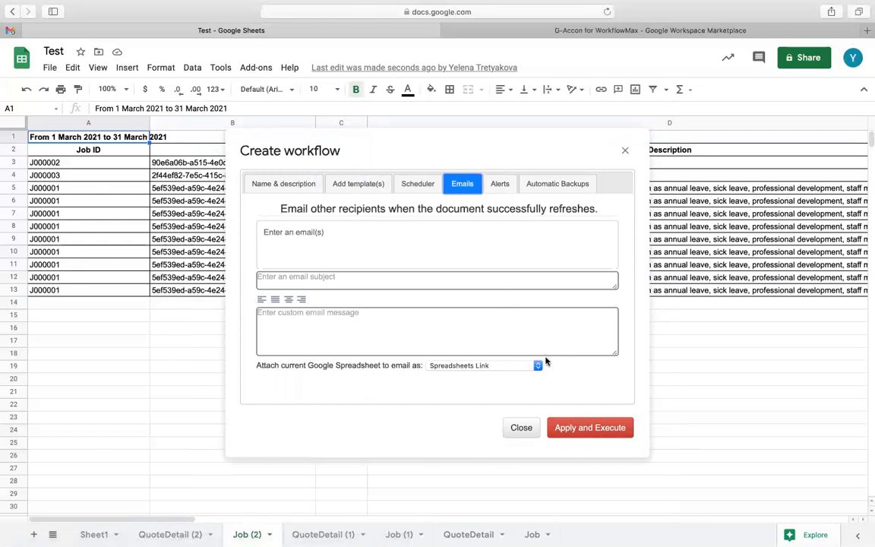
{"action": "left_click", "coordinate": [537, 365]}
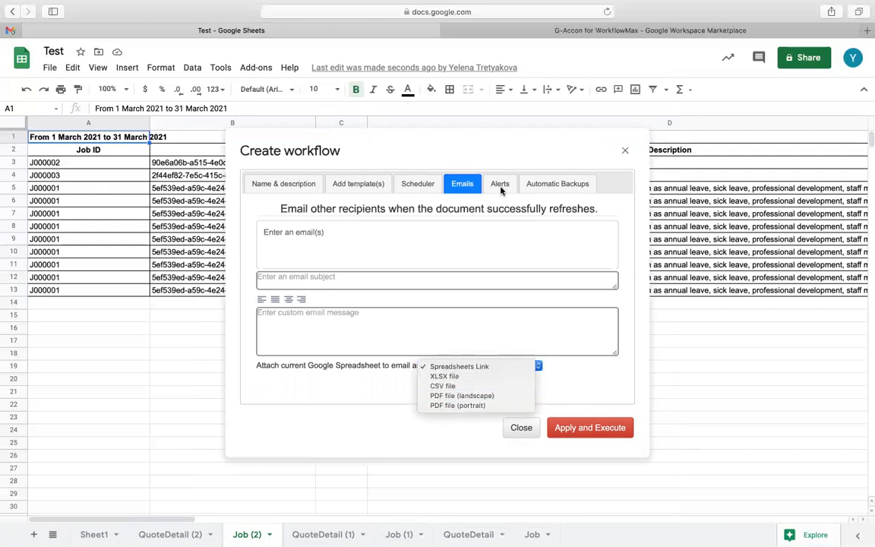
{"action": "left_click", "coordinate": [500, 182]}
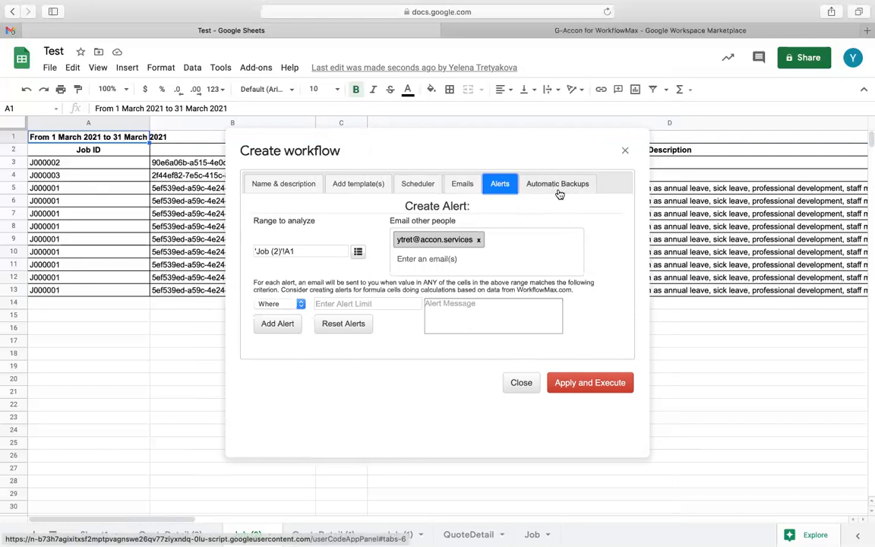
{"action": "mouse_move", "coordinate": [559, 190]}
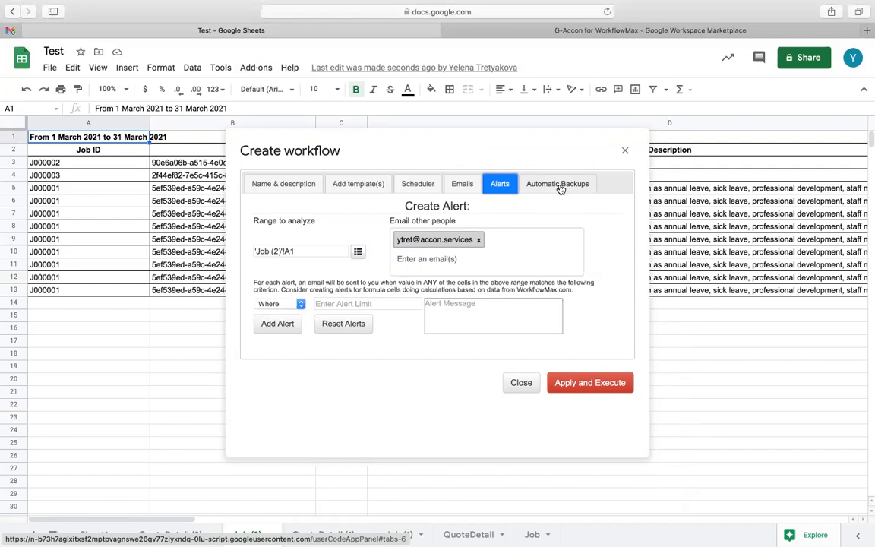
Step: Review the Automatic Backups options and close the Create workflow dialog
{"action": "left_click", "coordinate": [557, 182]}
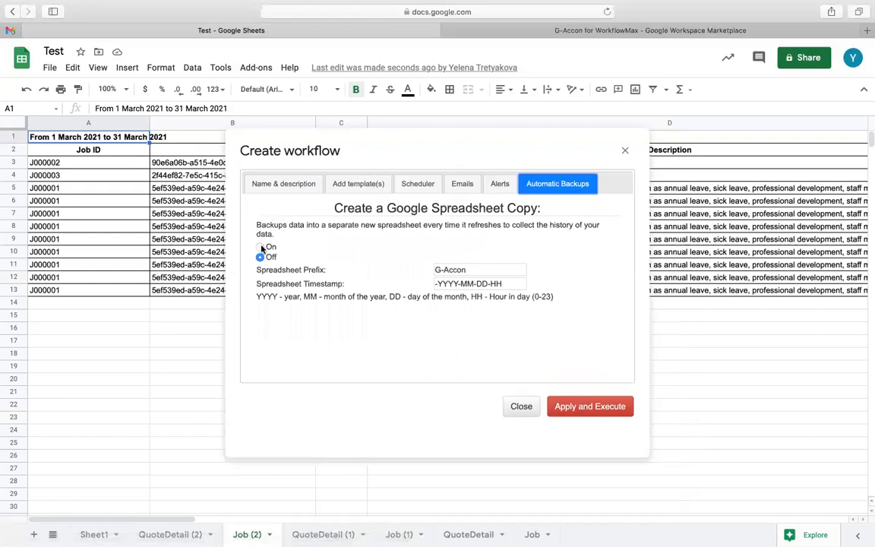
{"action": "left_click", "coordinate": [261, 246]}
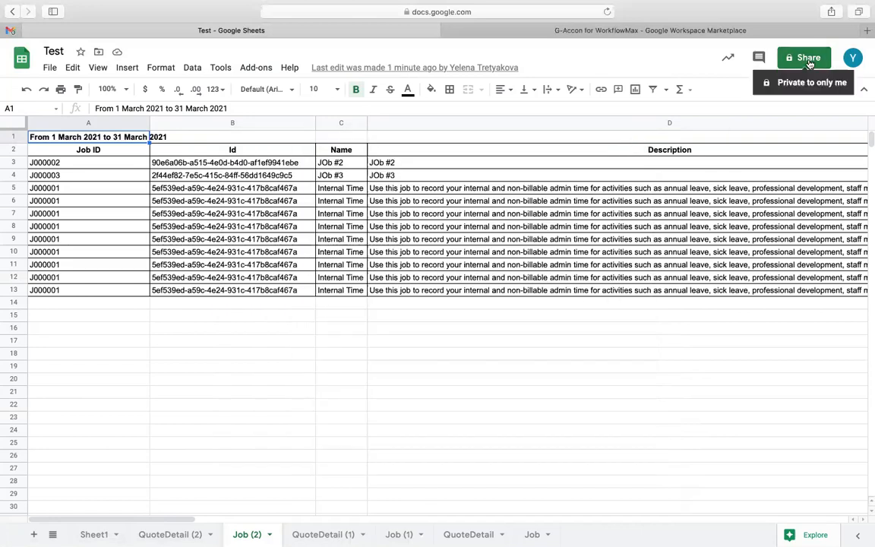
{"action": "left_click", "coordinate": [803, 58]}
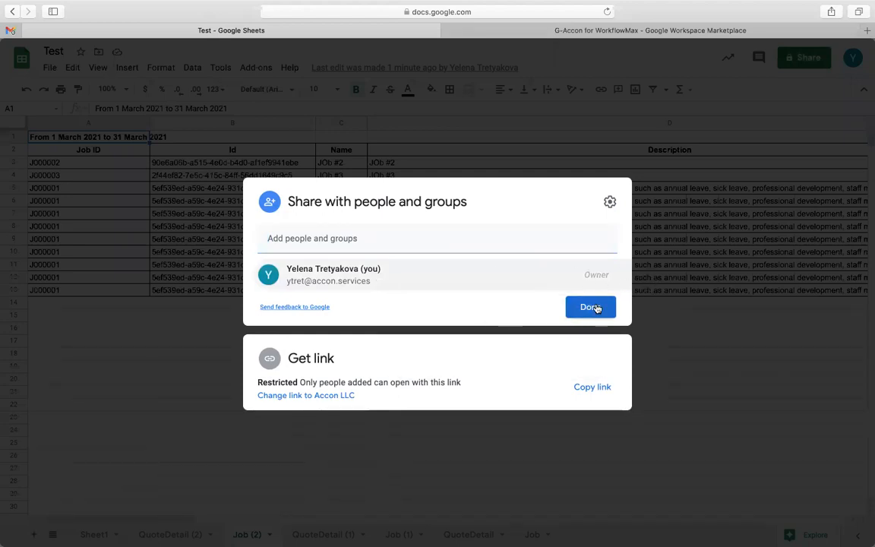
{"action": "left_click", "coordinate": [591, 307]}
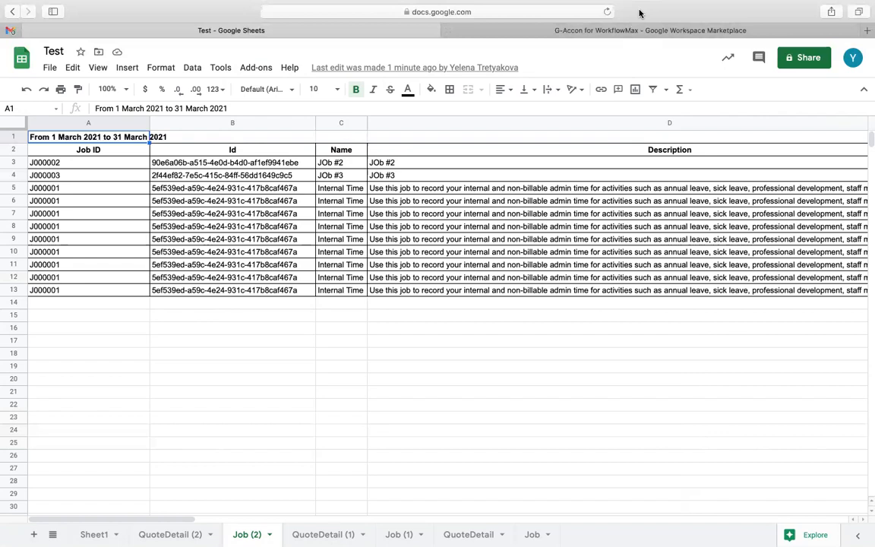
{"action": "mouse_move", "coordinate": [256, 67]}
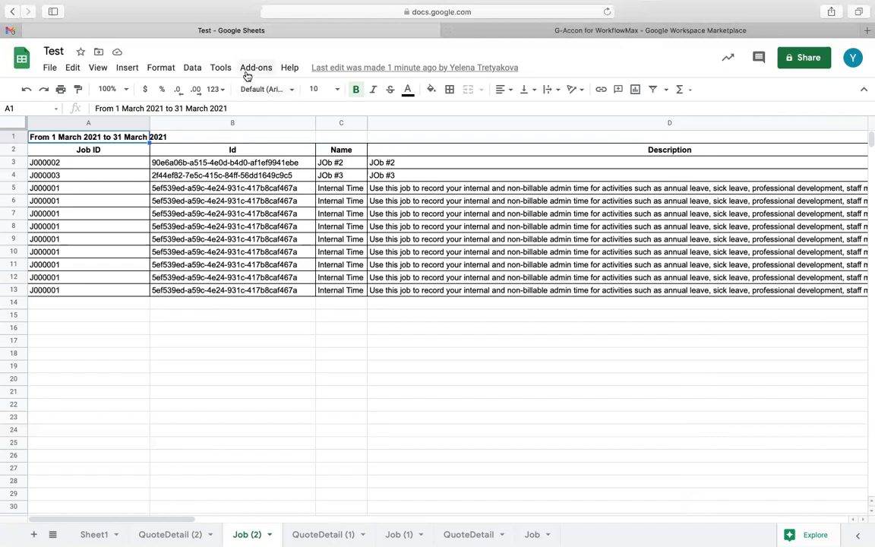
Step: Show the installed add-ons list with the five G-Accon integrations
{"action": "left_click", "coordinate": [255, 67]}
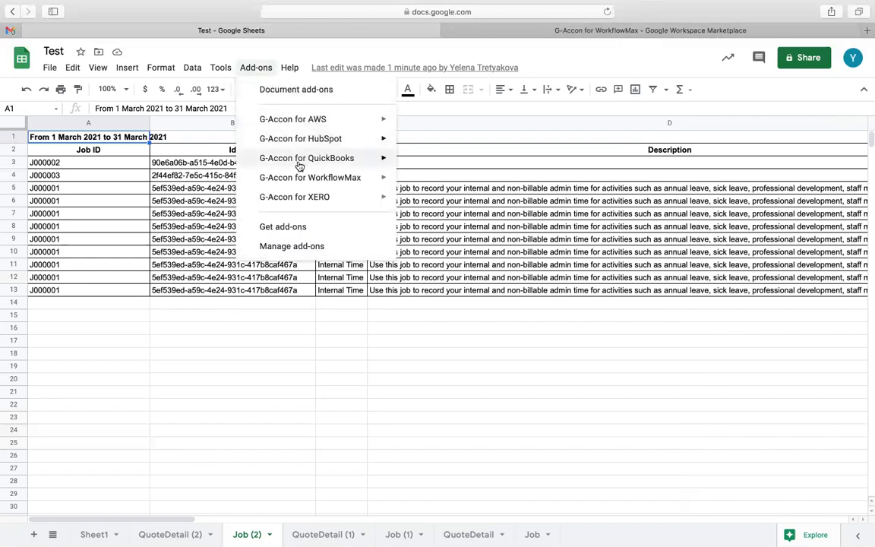